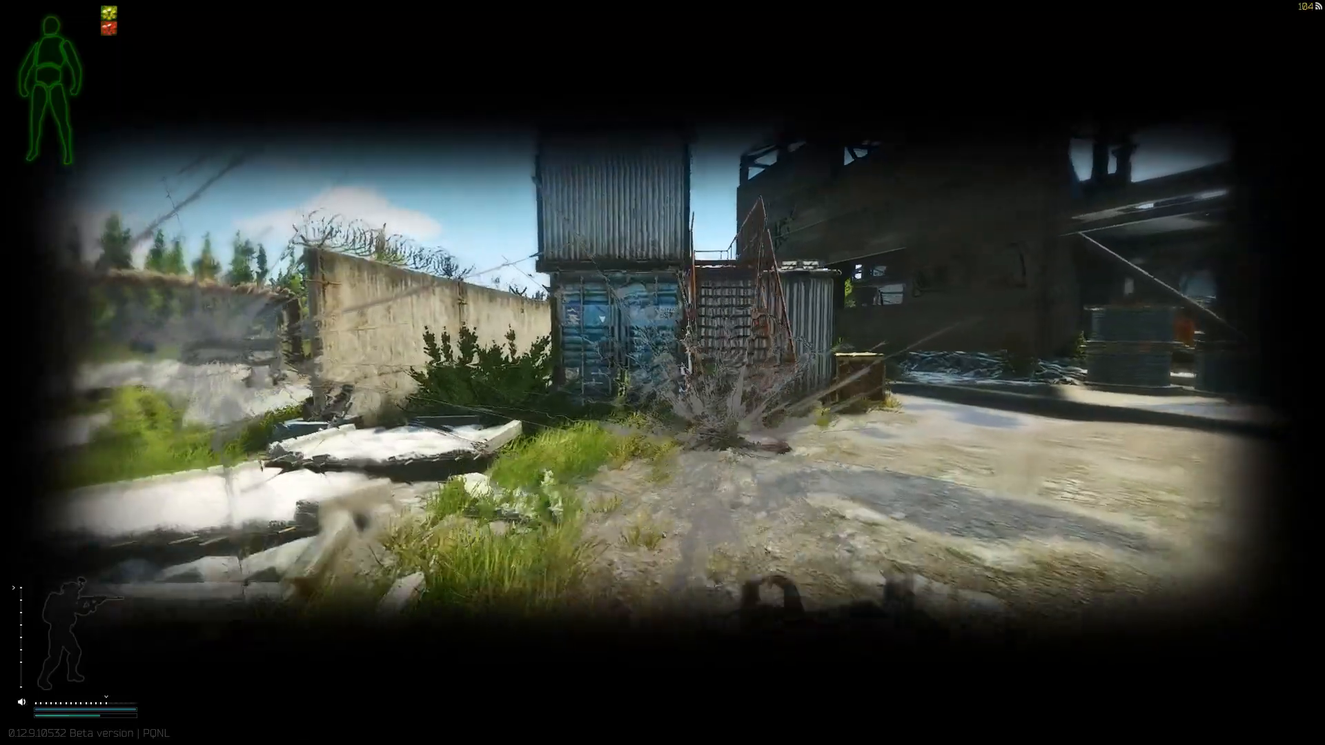
- Switch weapon, check the inventory briefly, and reload during the fight
key("3")
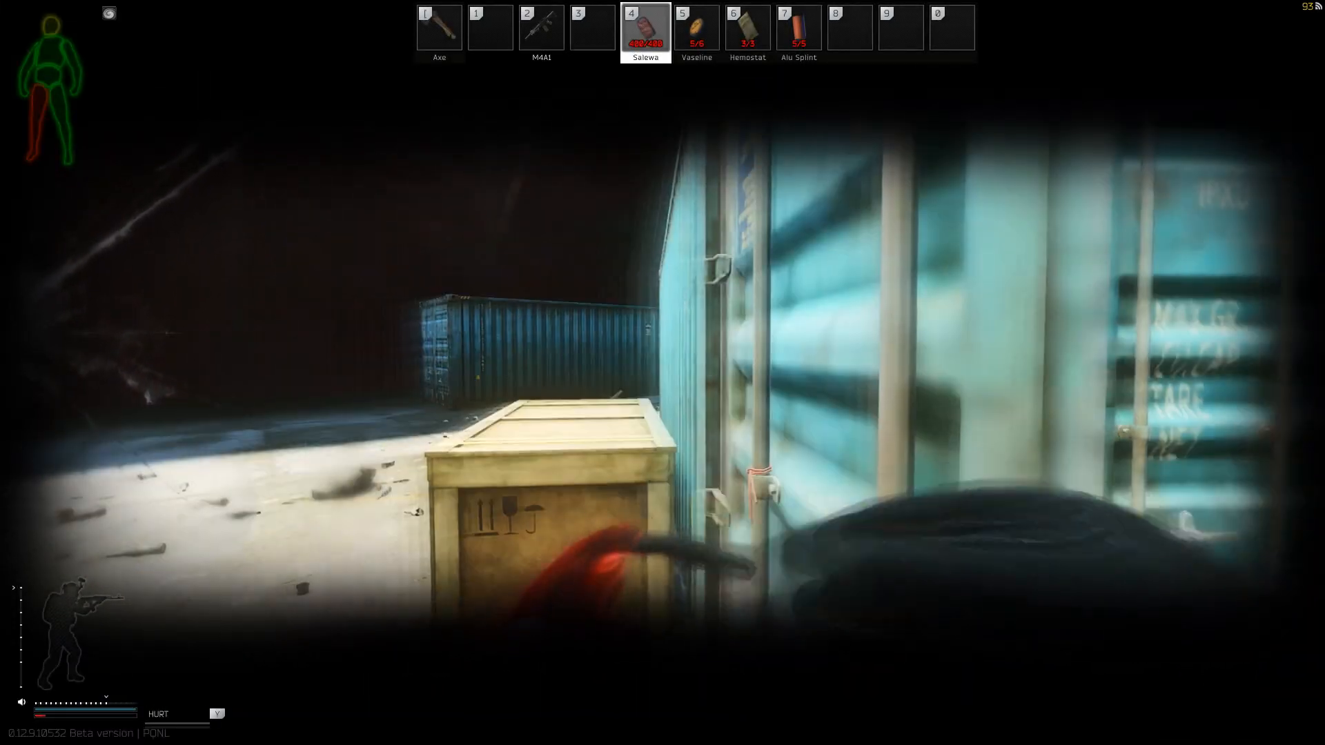
key("tab")
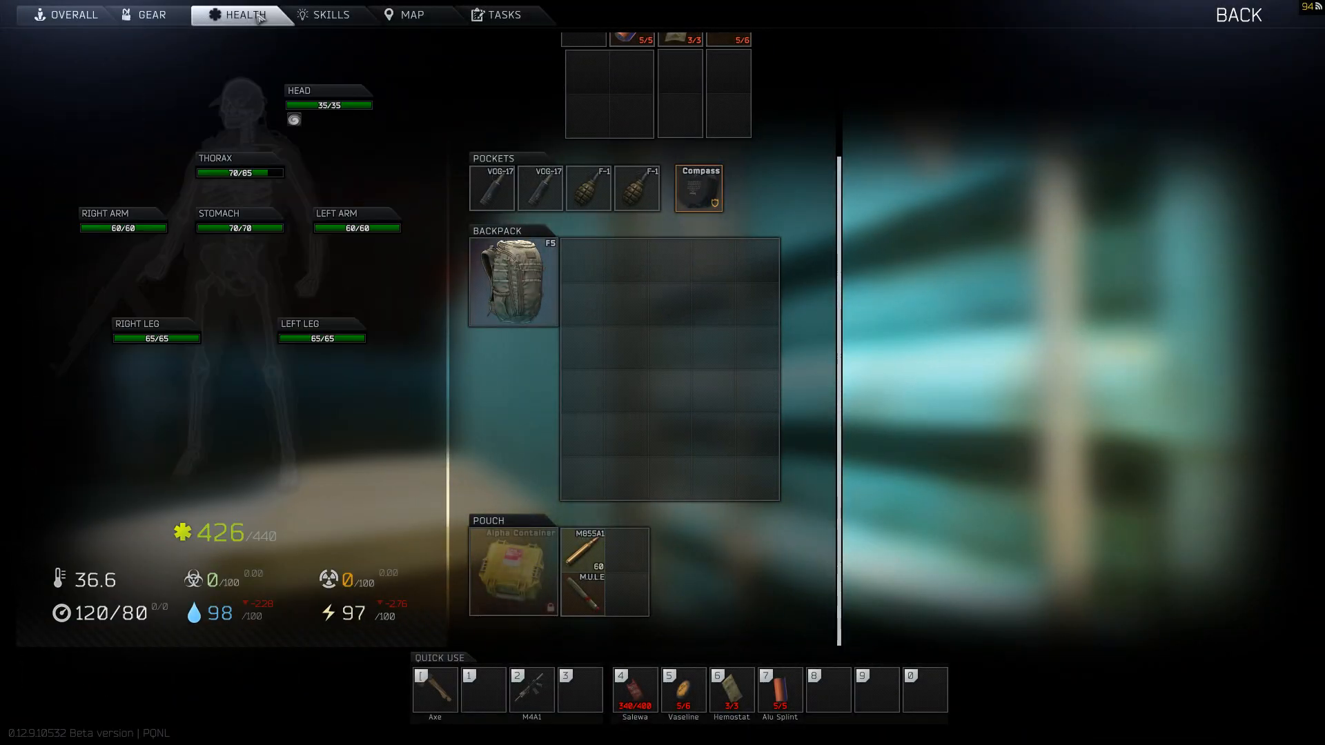
left_click(153, 13)
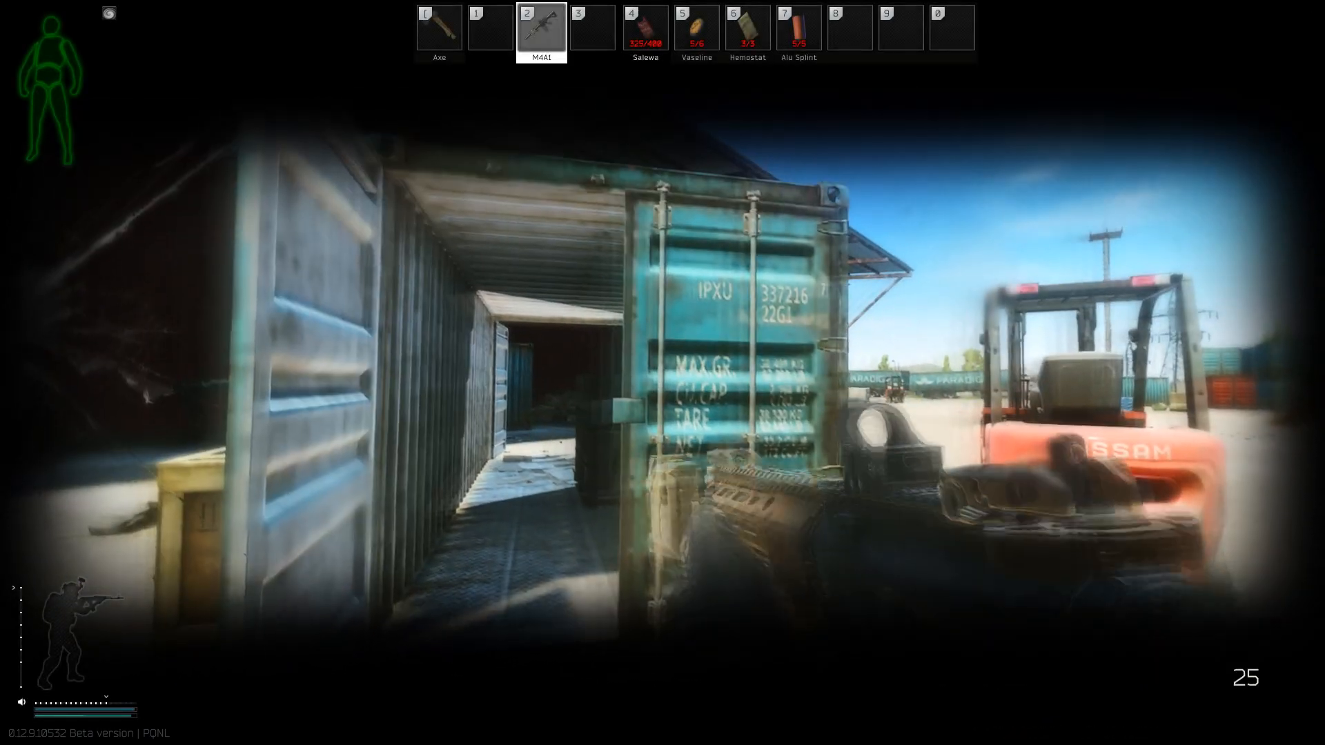
key("r")
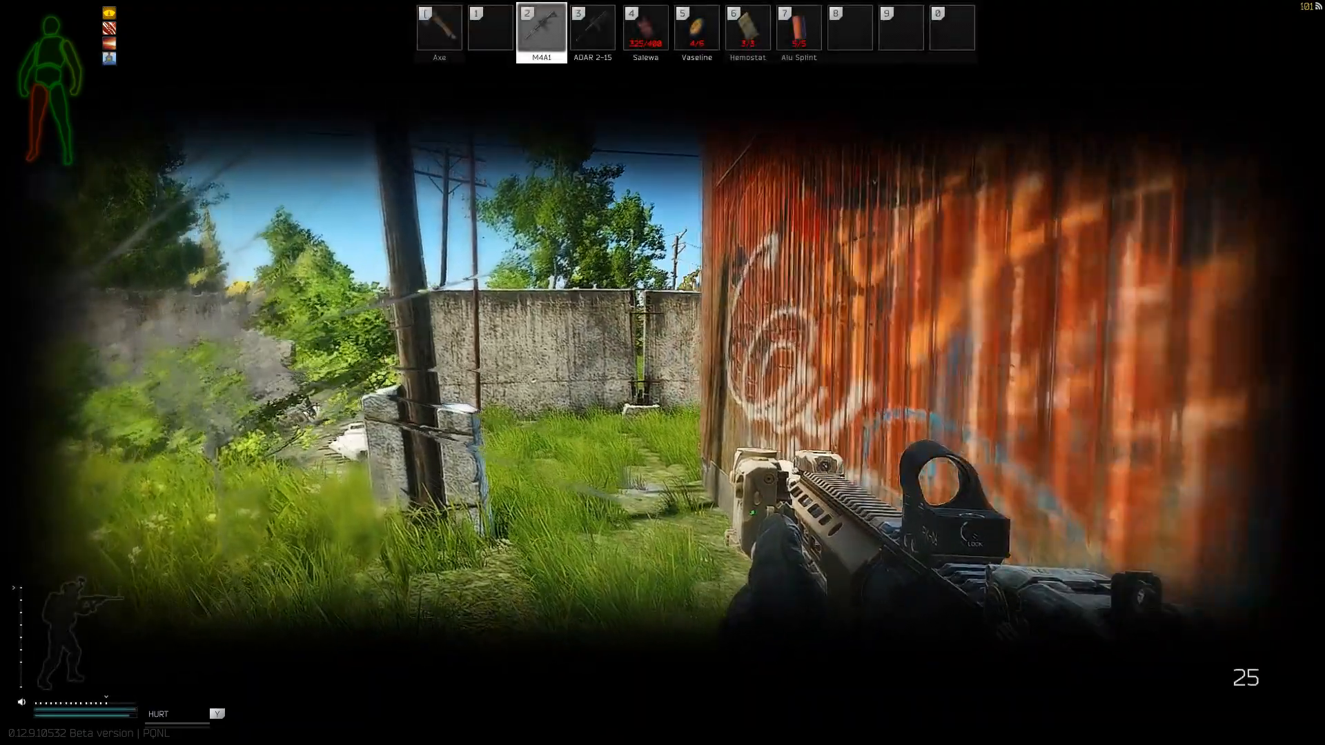
key("r")
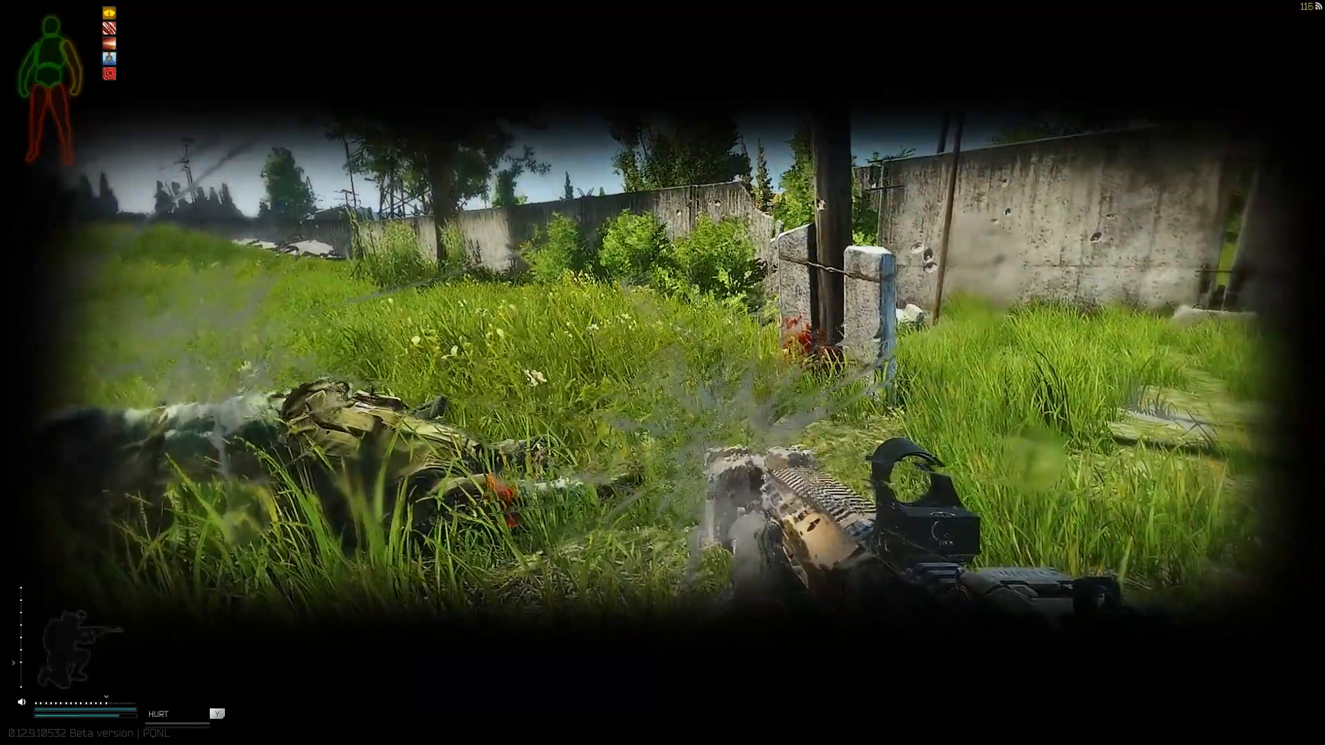
- Cycle through hotbar slots to use meds and swap back to the weapon
key("7")
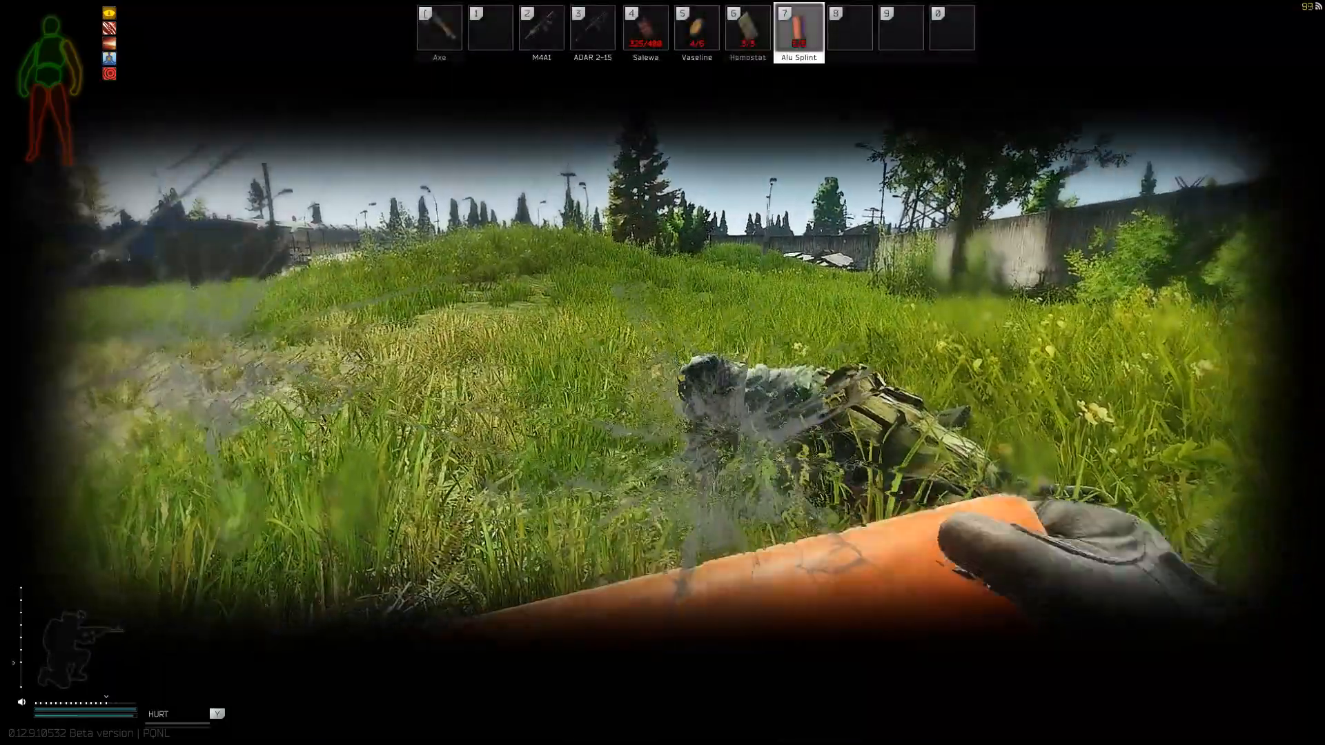
key("2")
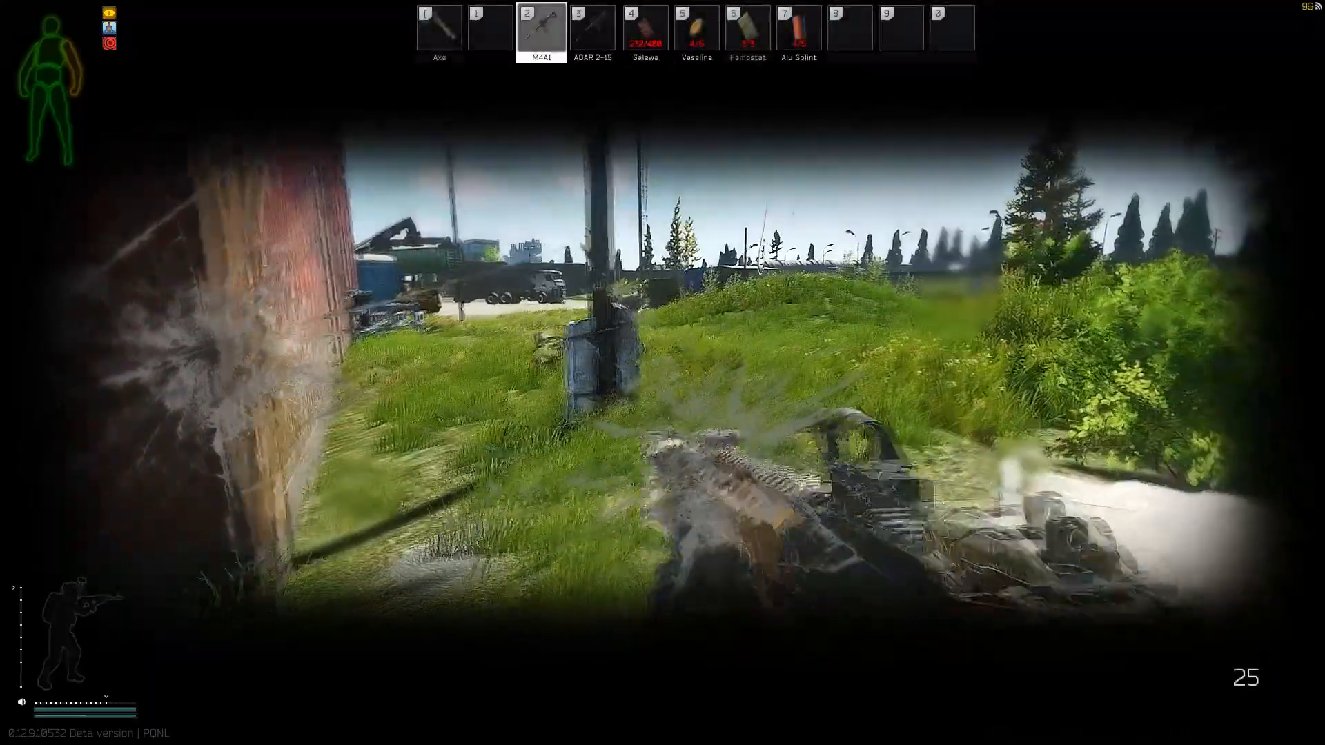
key("4")
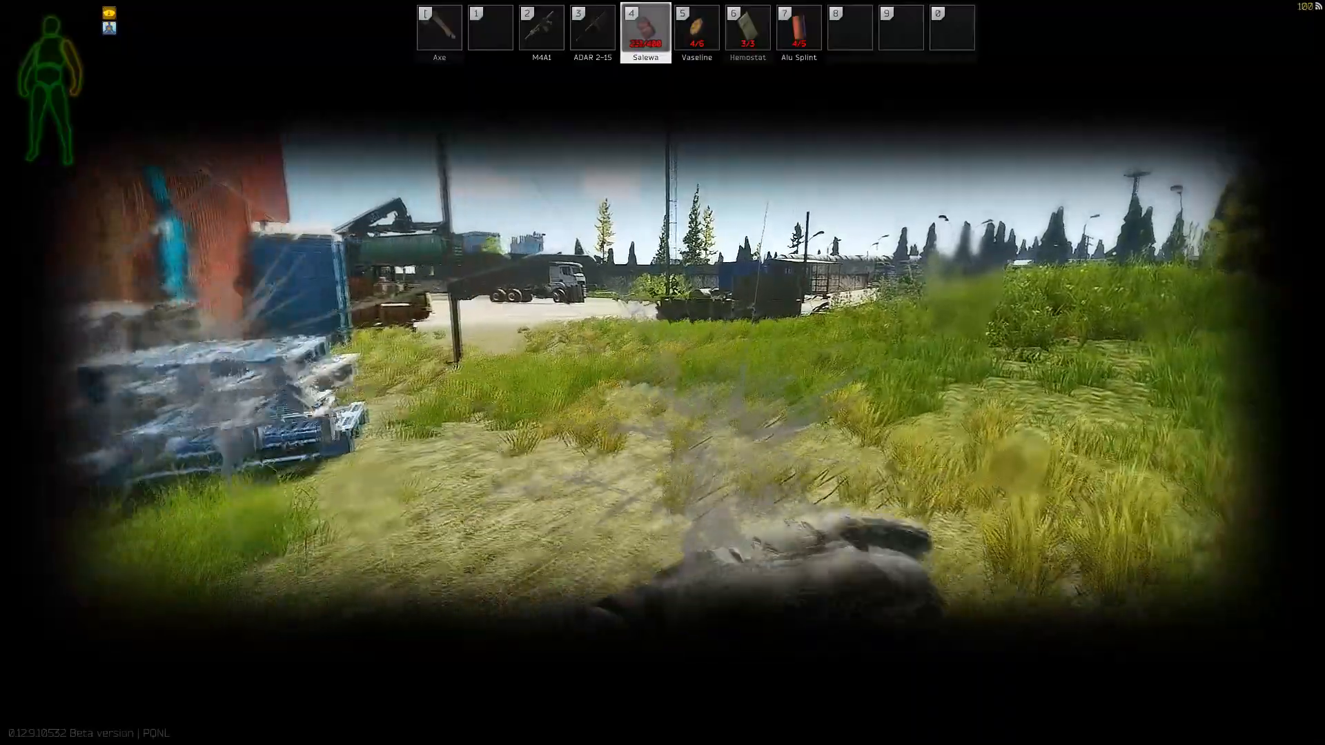
key("2")
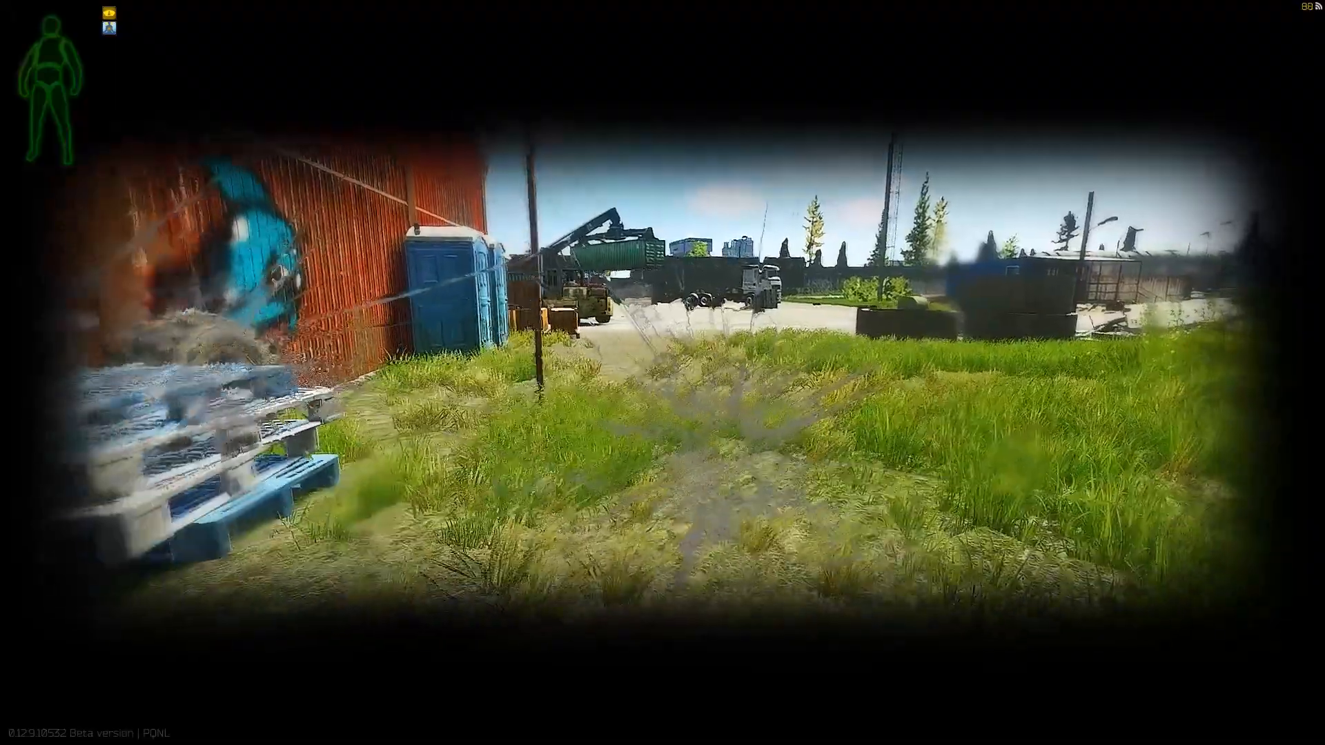
key("2")
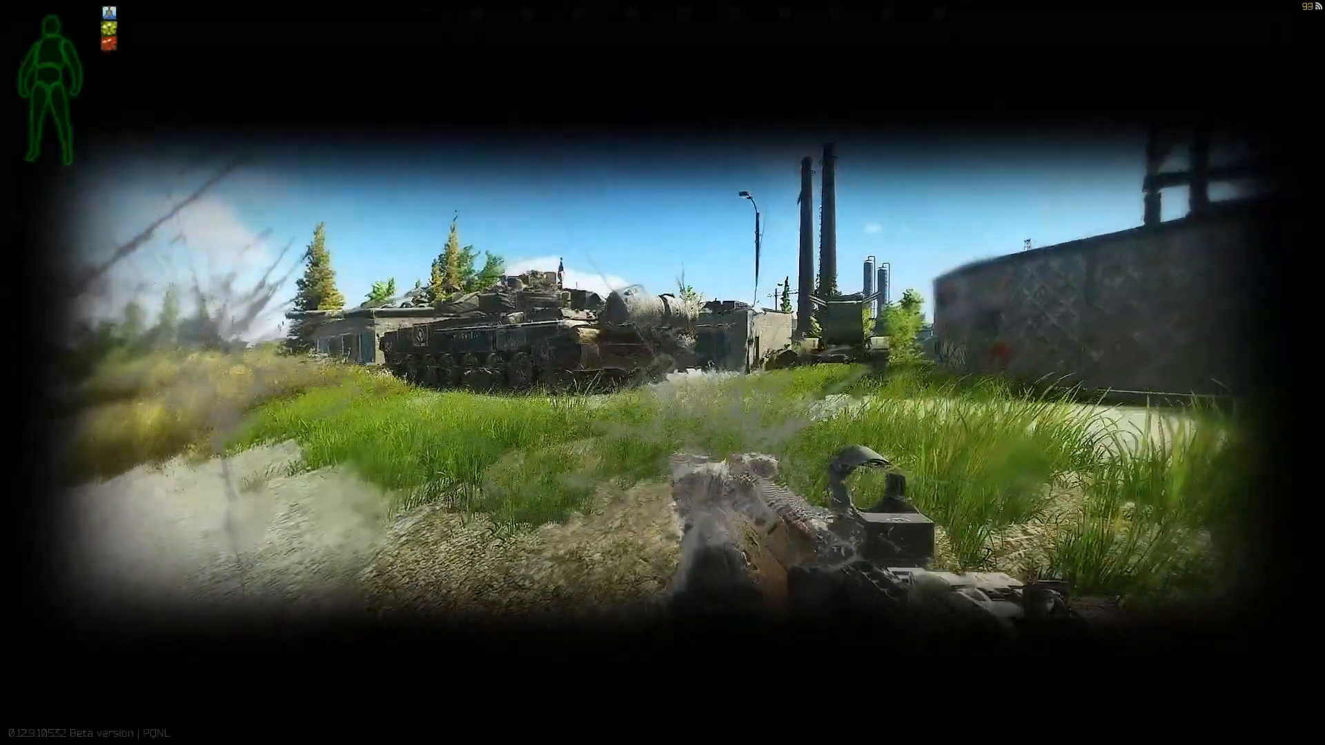
key("3")
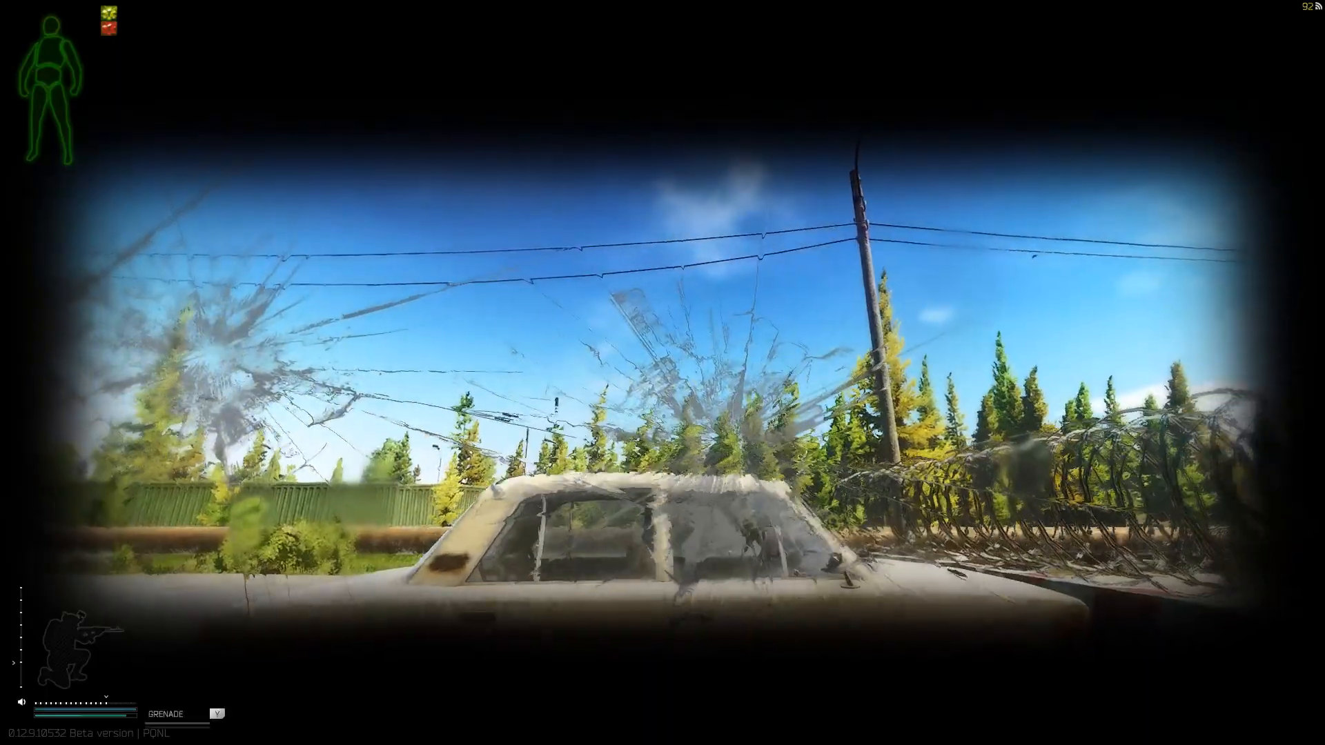
key("2")
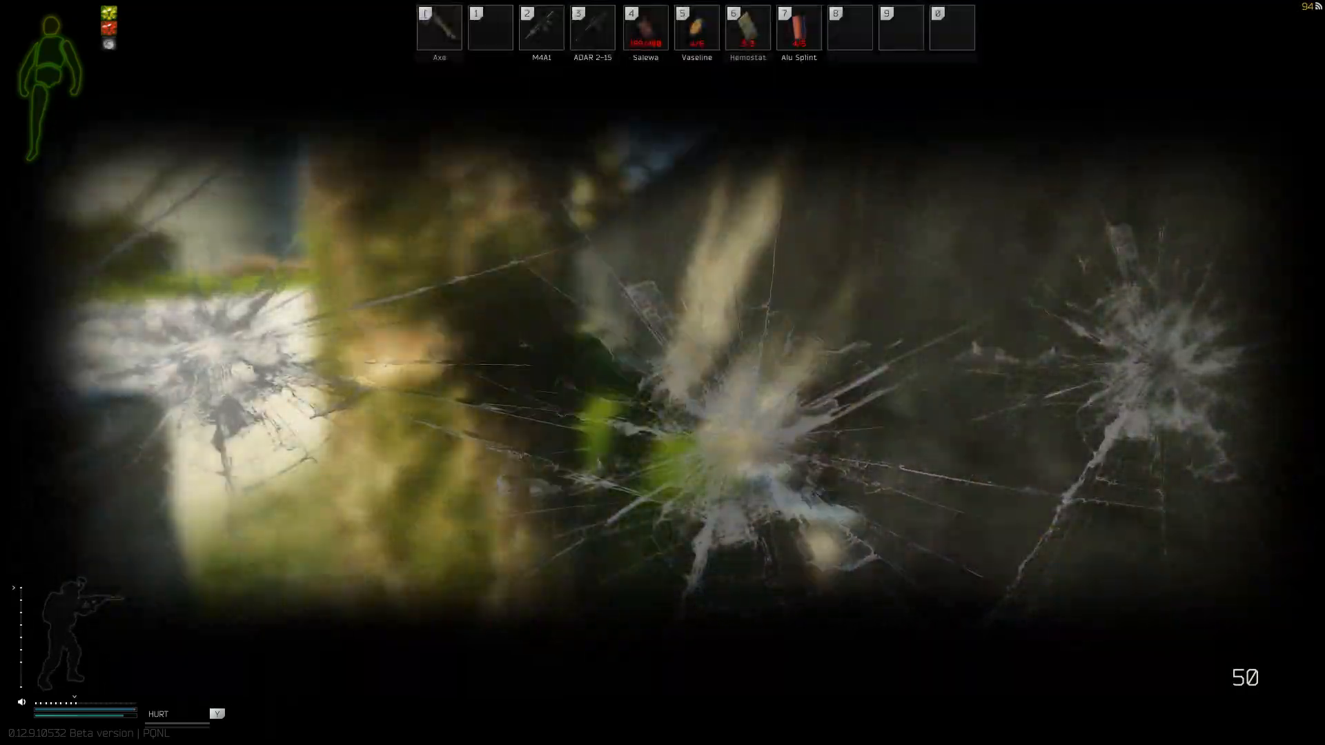
key("2")
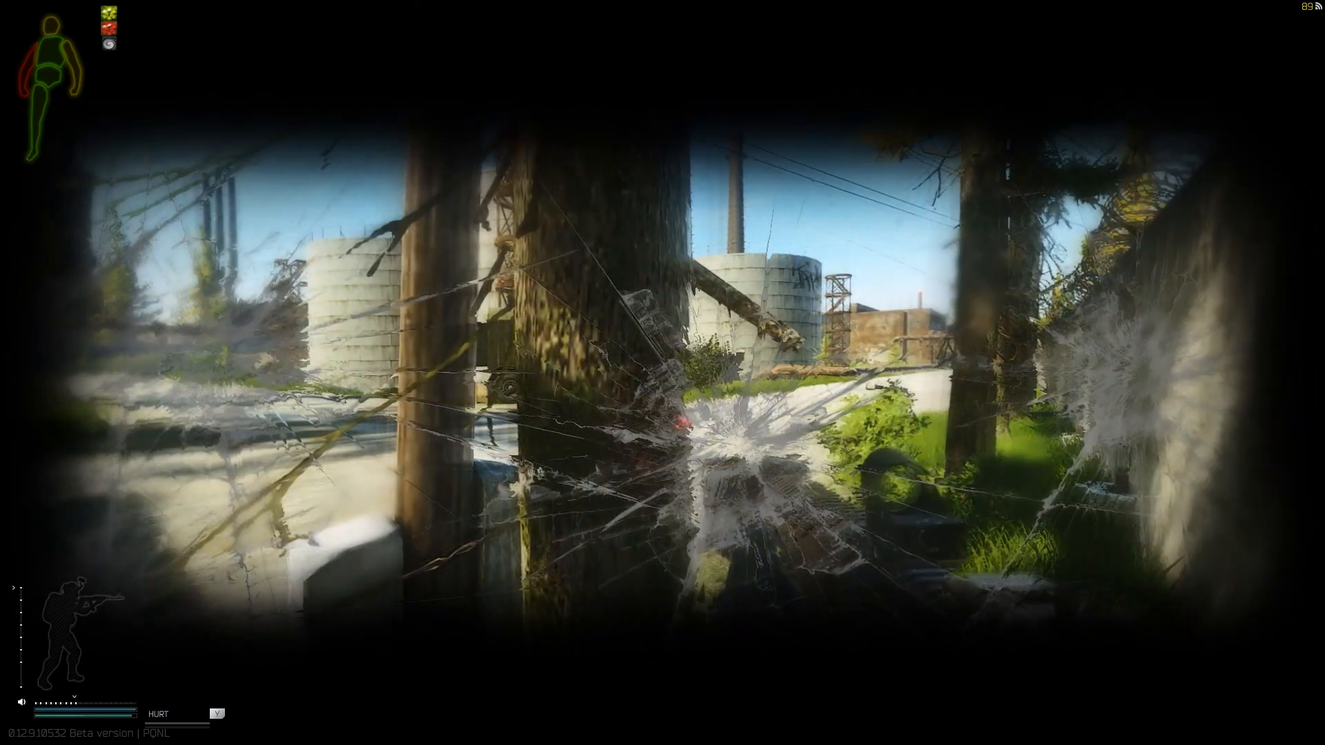
- Stow the enemy's OP-SKS and VPO-215 in the backpack, then search the next body's T-Bag
key("tab")
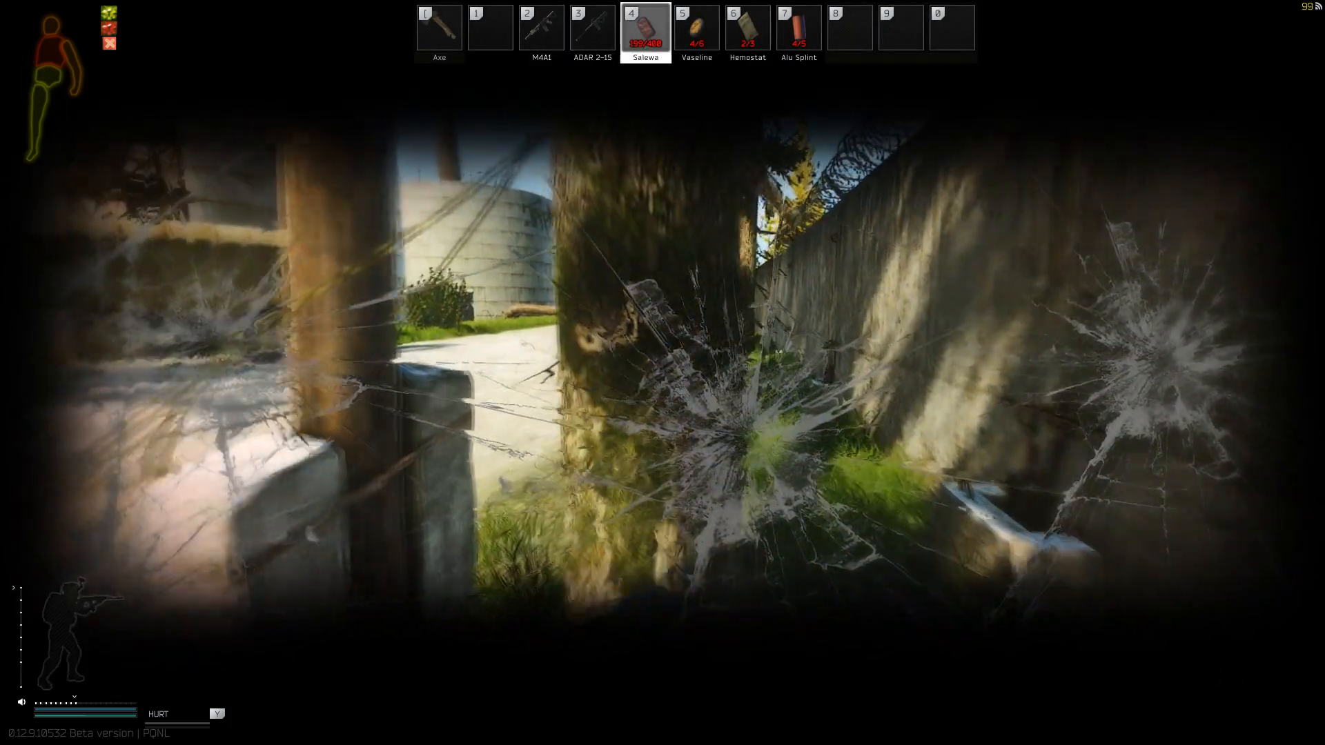
key("2")
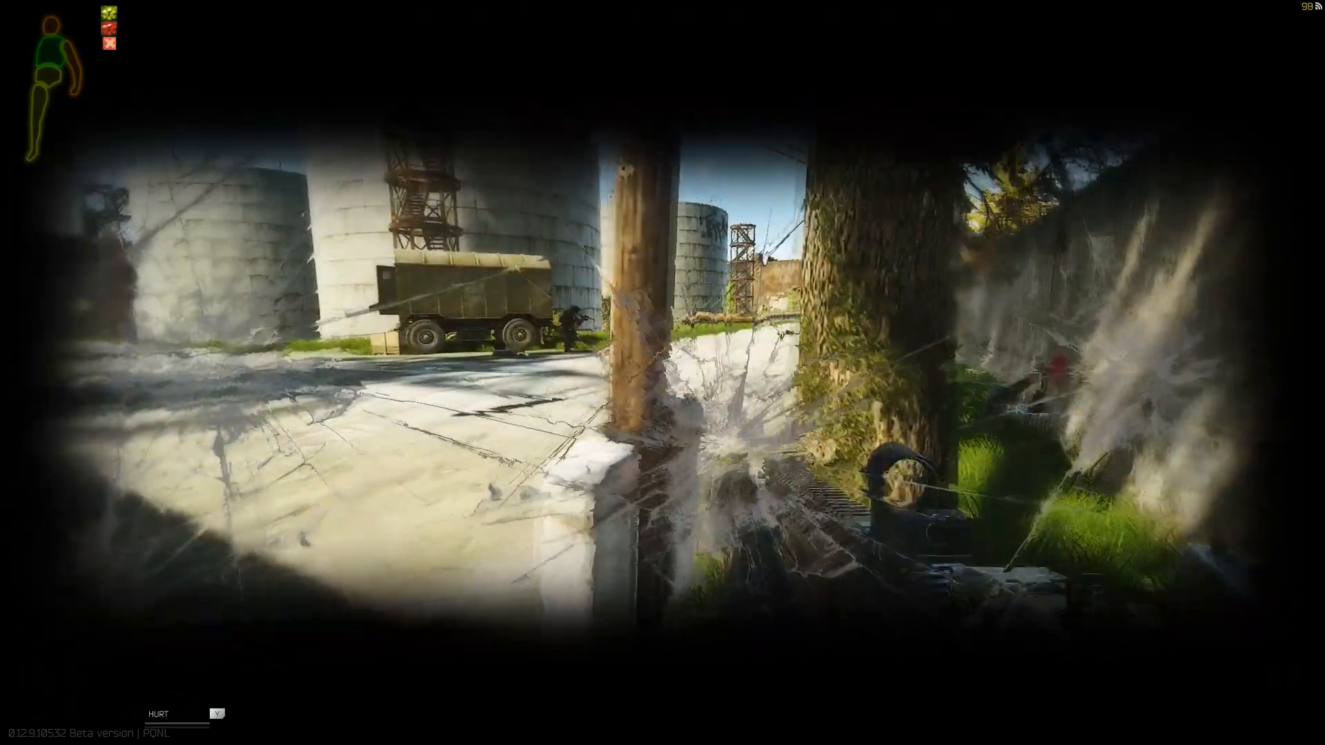
key("tab")
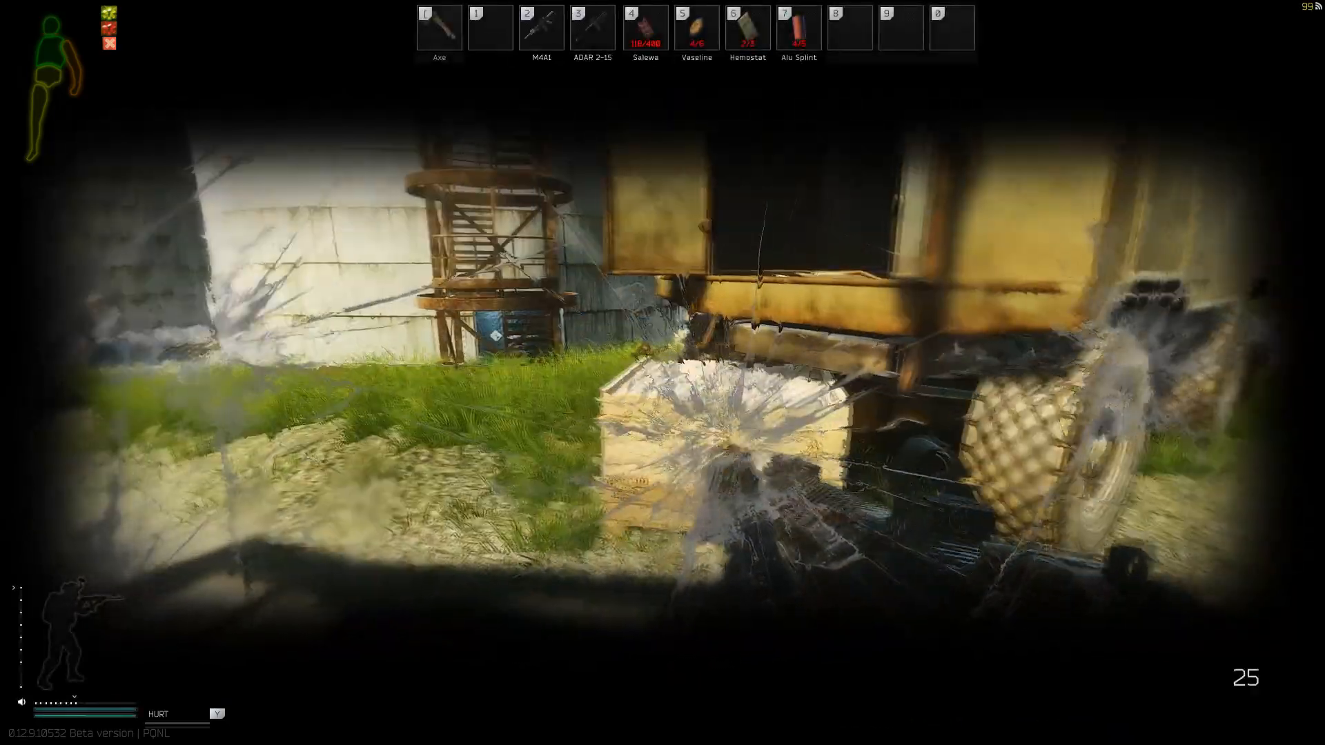
key("5")
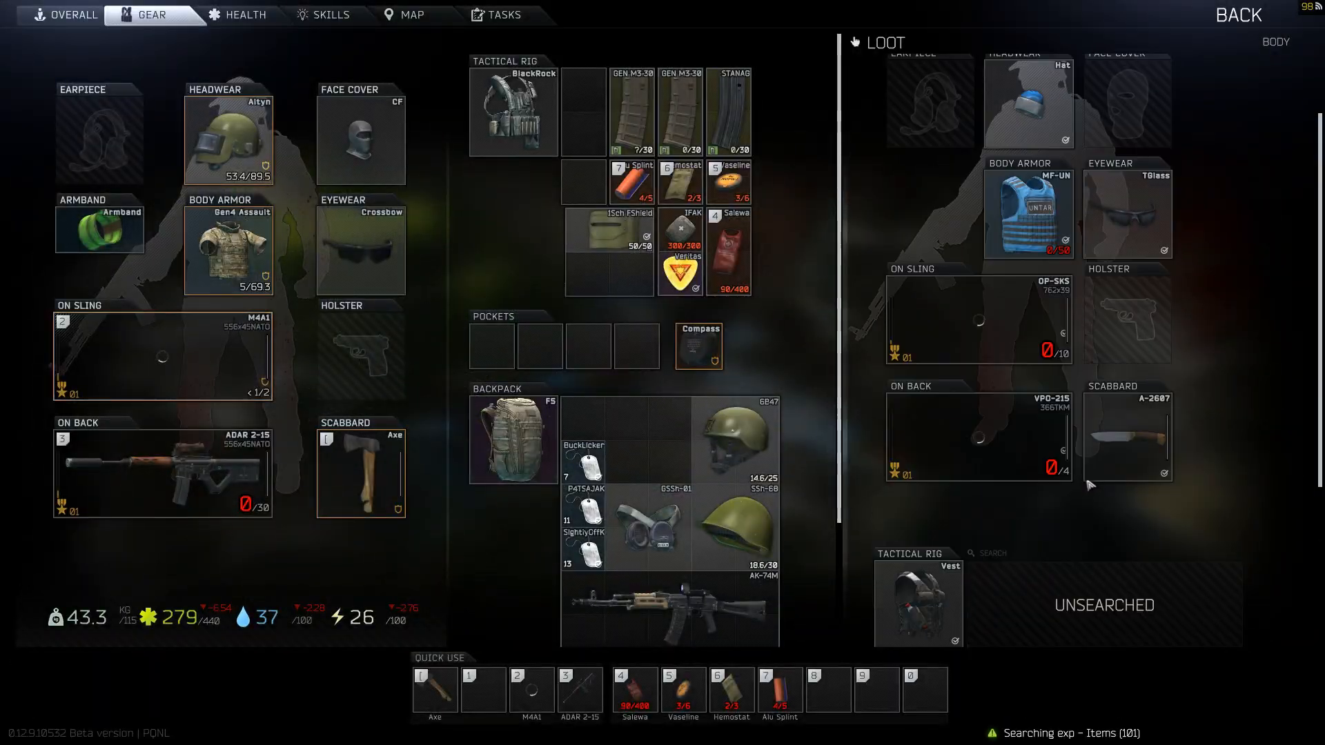
scroll("down", 3)
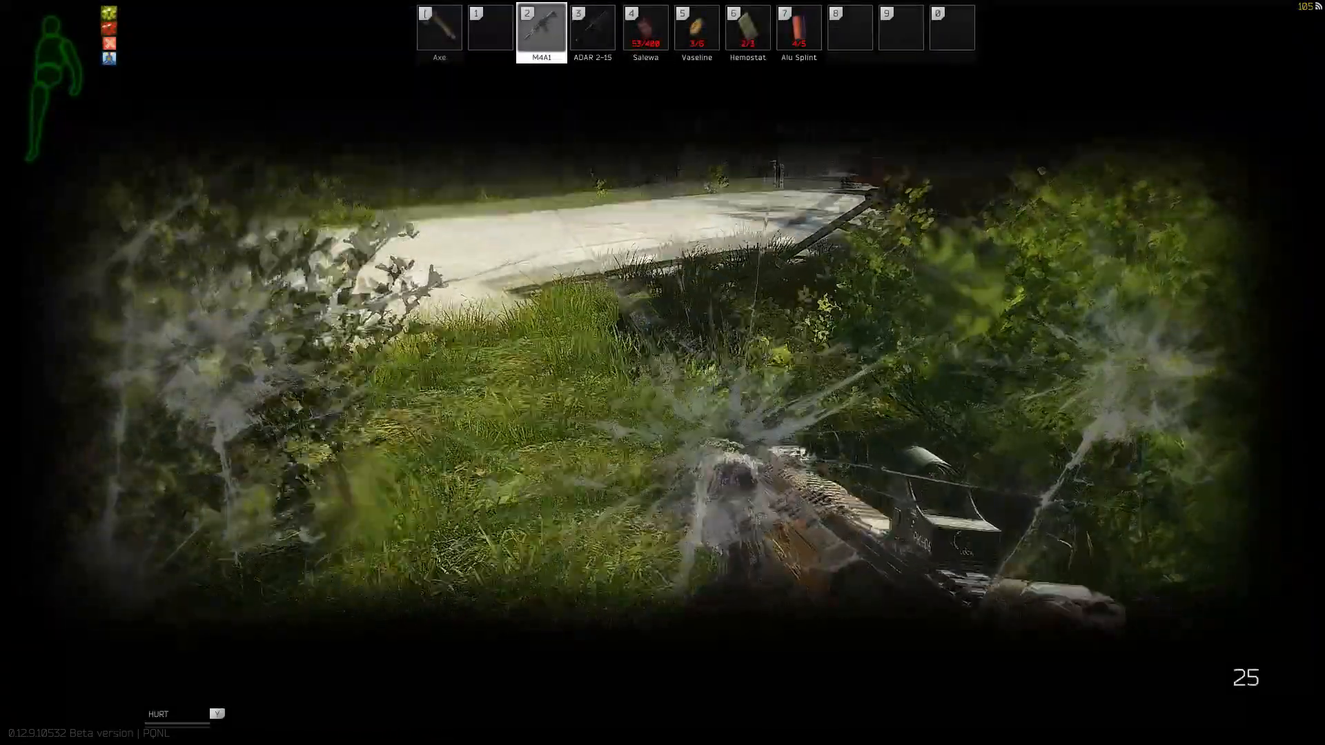
key("Tab")
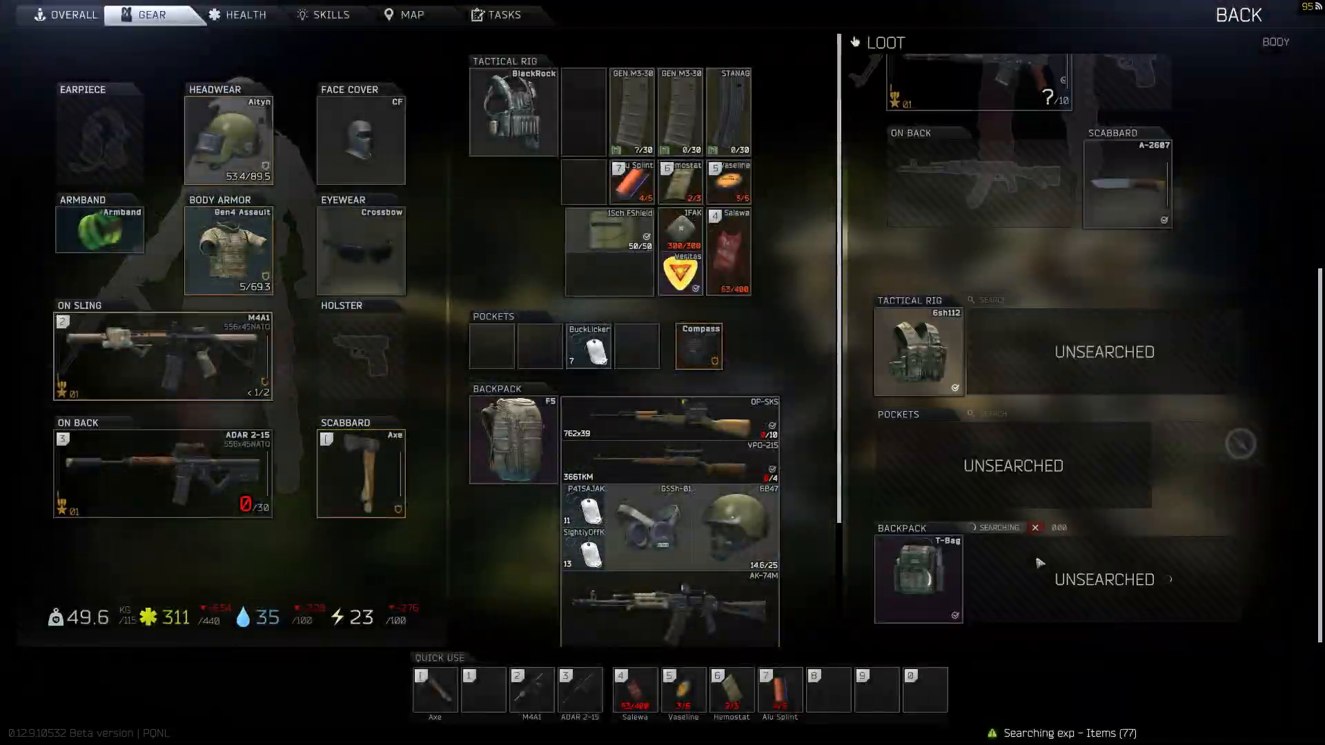